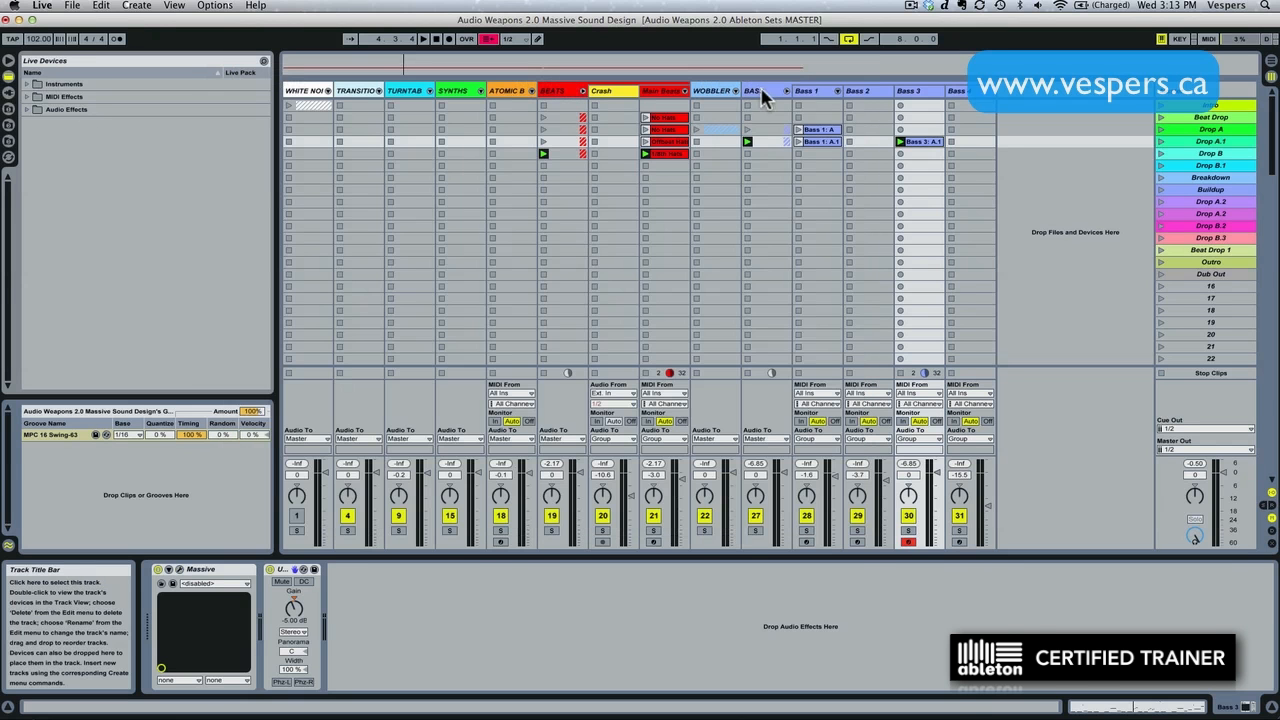
Open the Audio Effects folder in the Live Devices browser
click(761, 90)
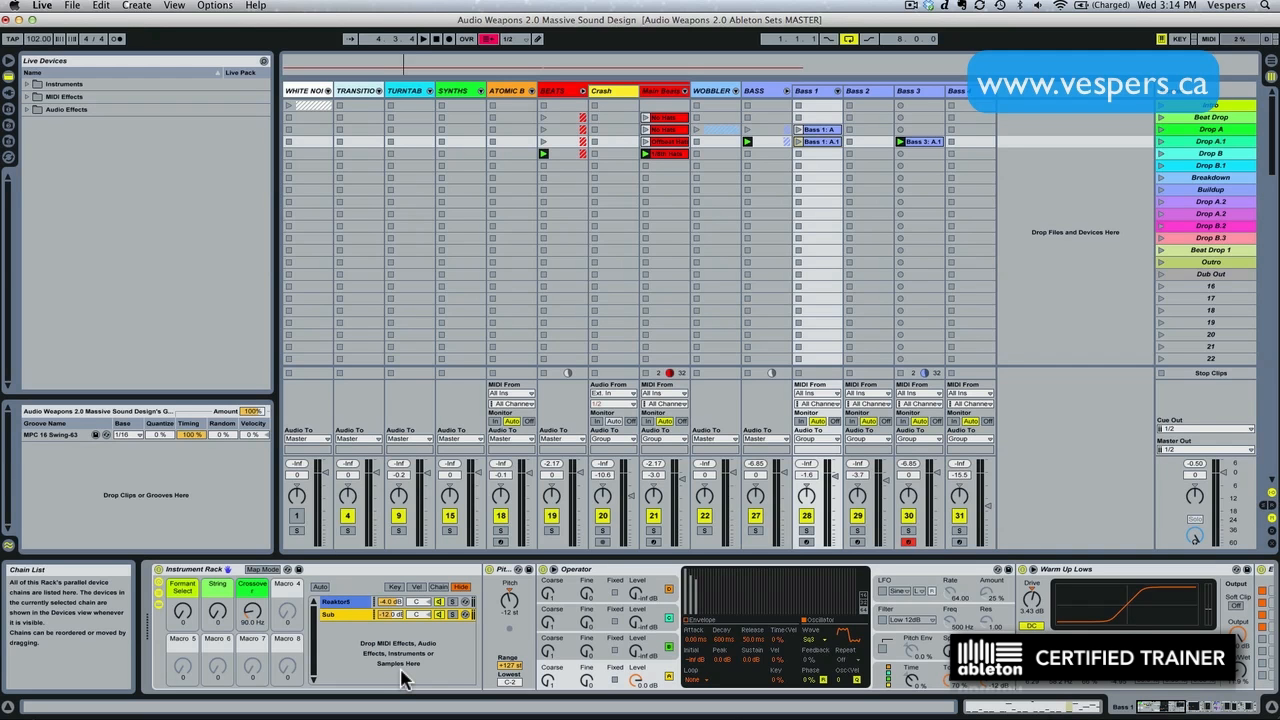
mouse_move(413, 678)
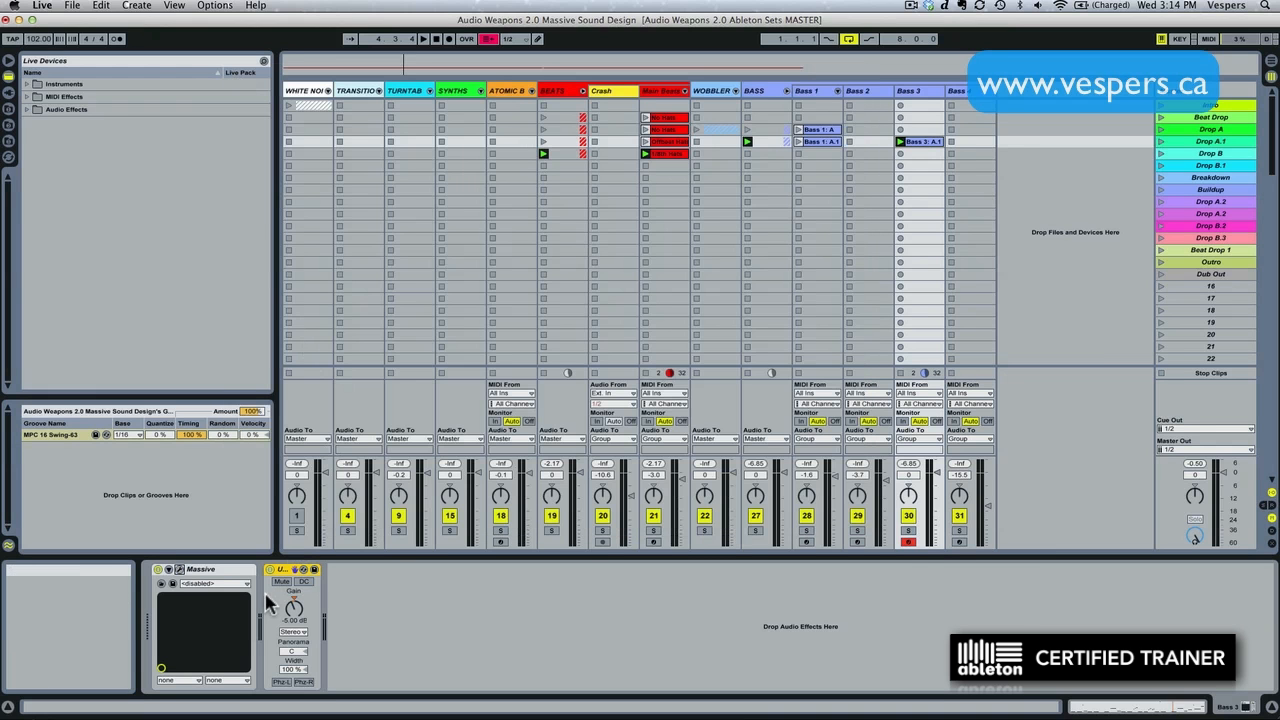
mouse_move(265, 618)
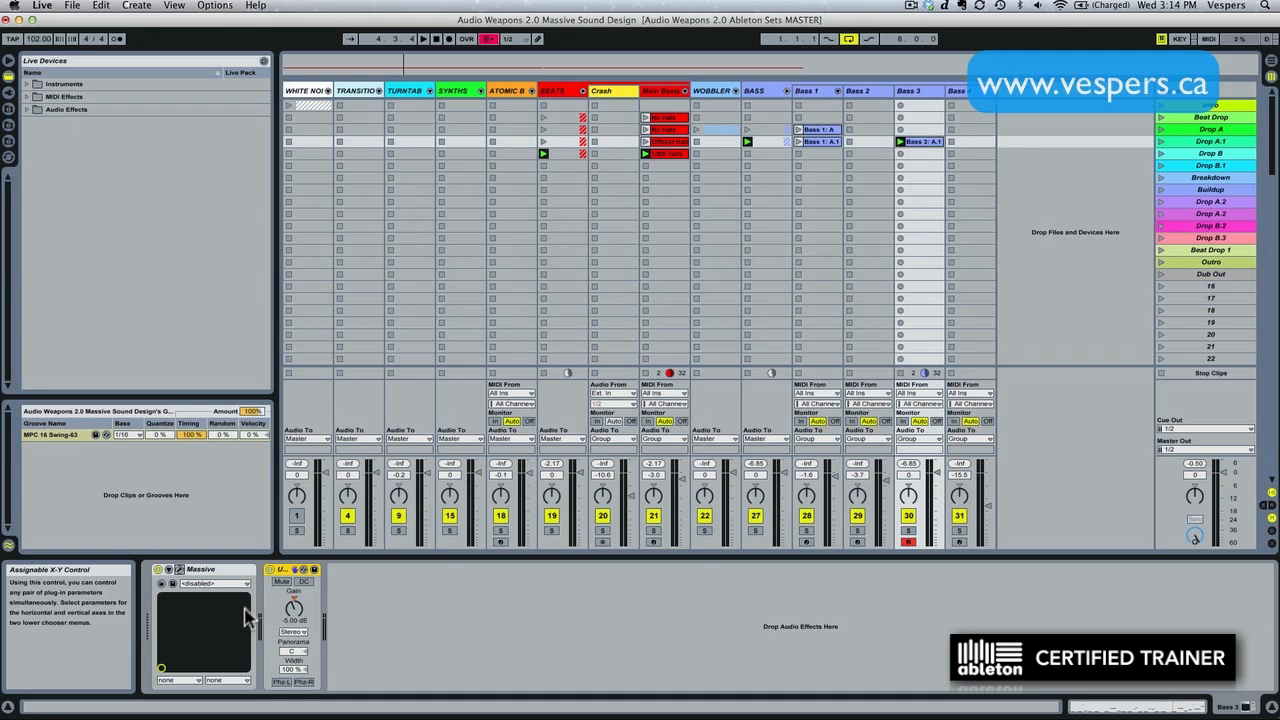
mouse_move(262, 627)
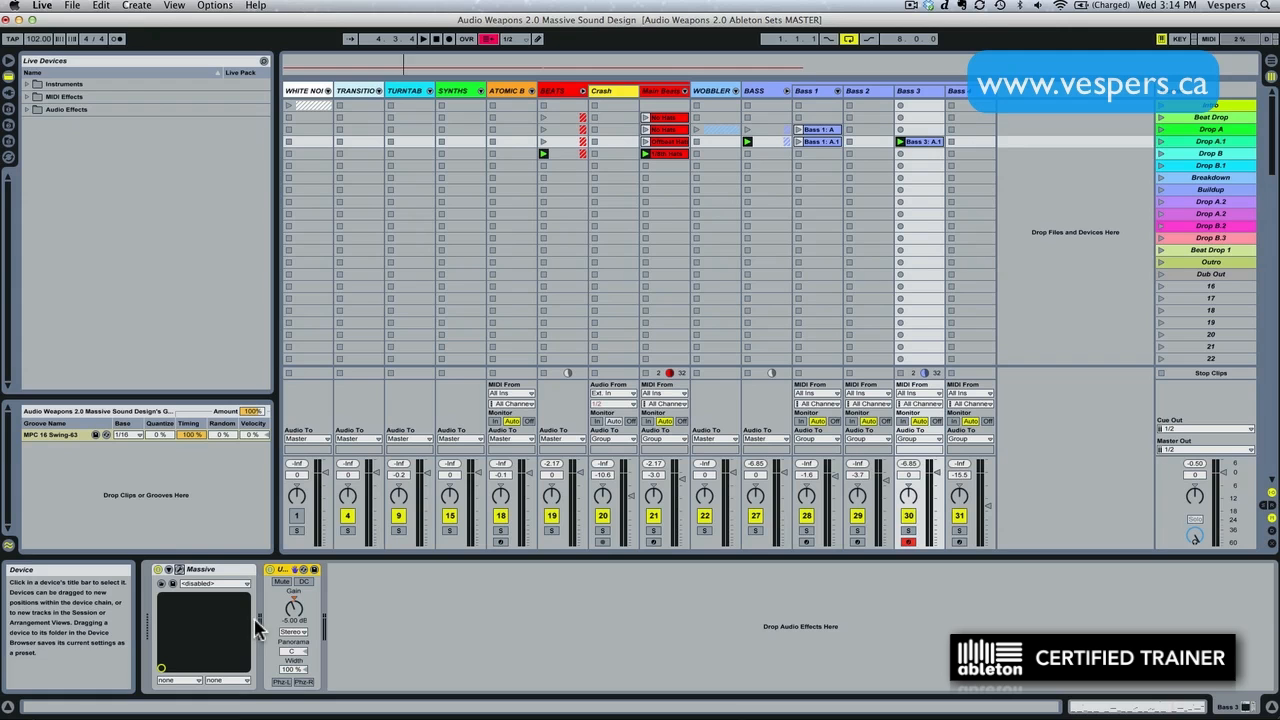
mouse_move(263, 607)
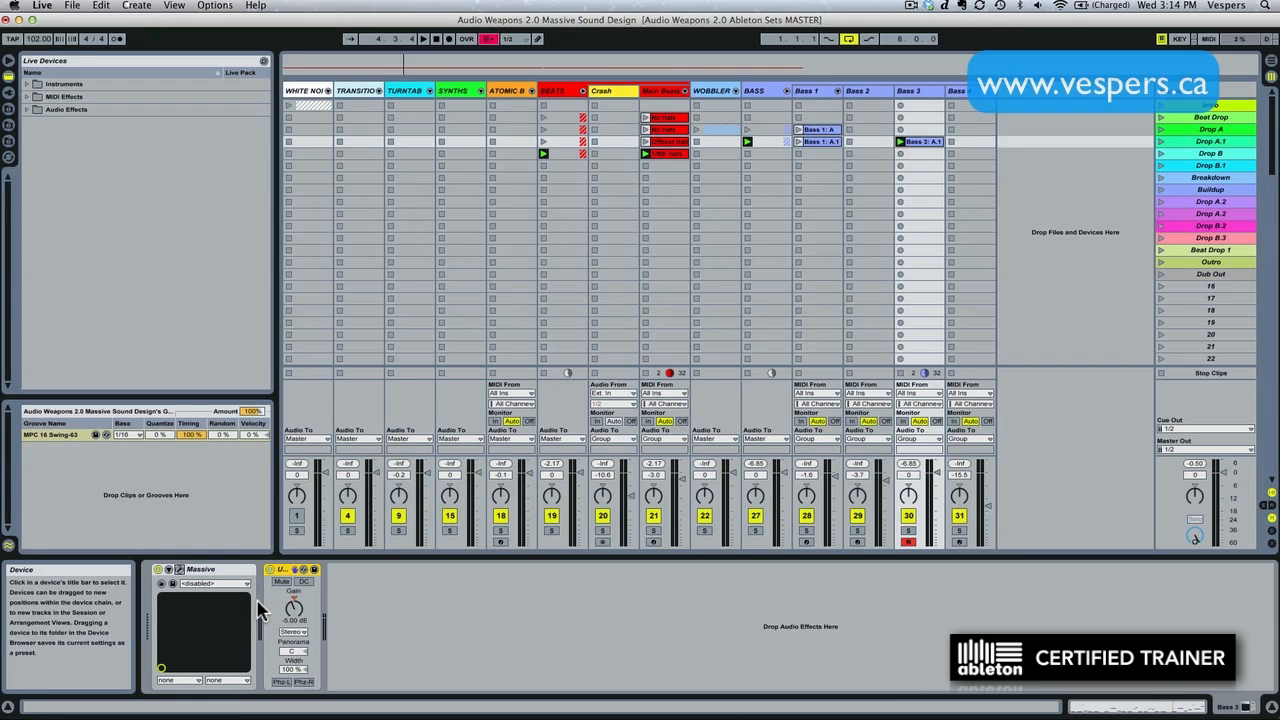
mouse_move(262, 616)
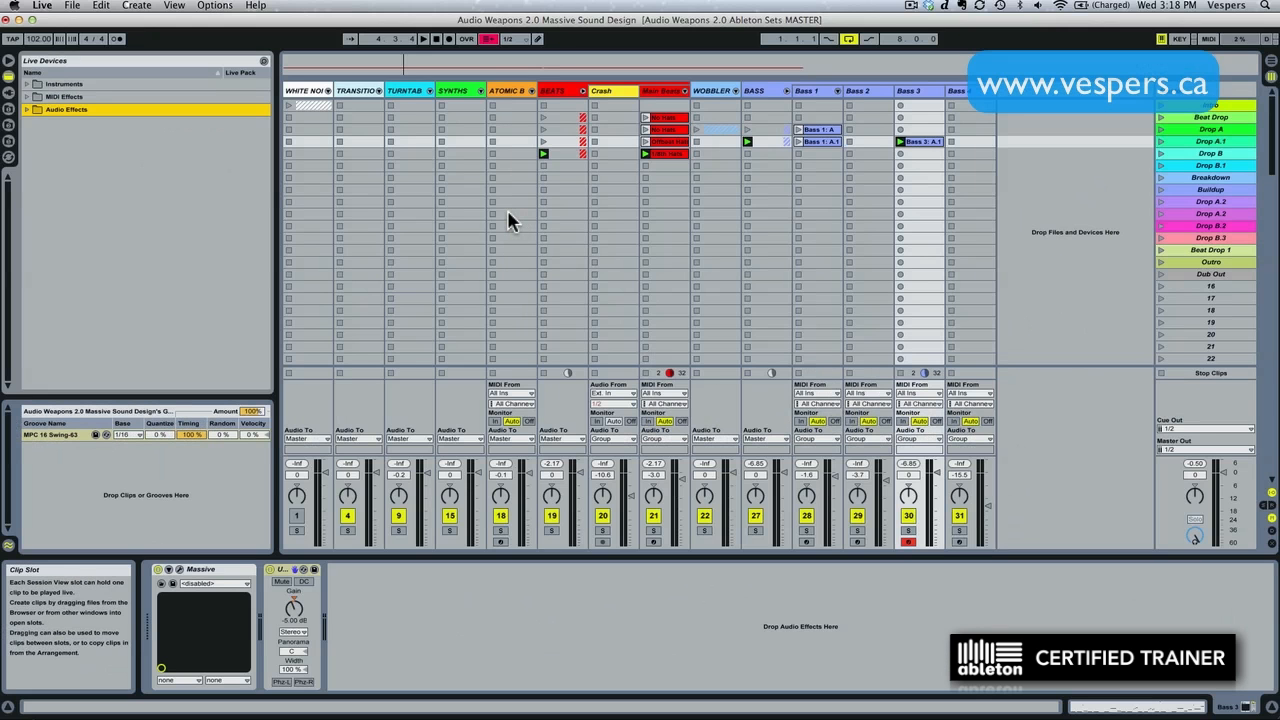
mouse_move(363, 194)
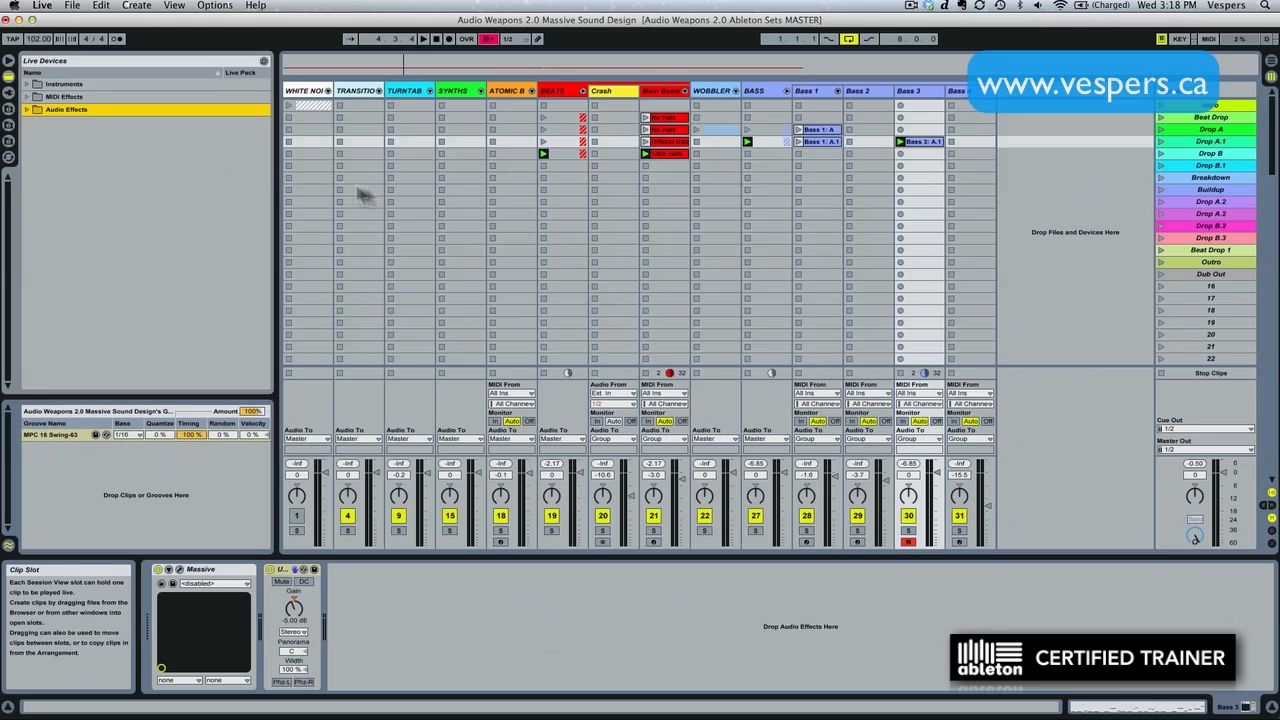
Load the Bass Amp 'Bass-Split Chorus' rack onto Bass 3, placing it after Massive
click(15, 109)
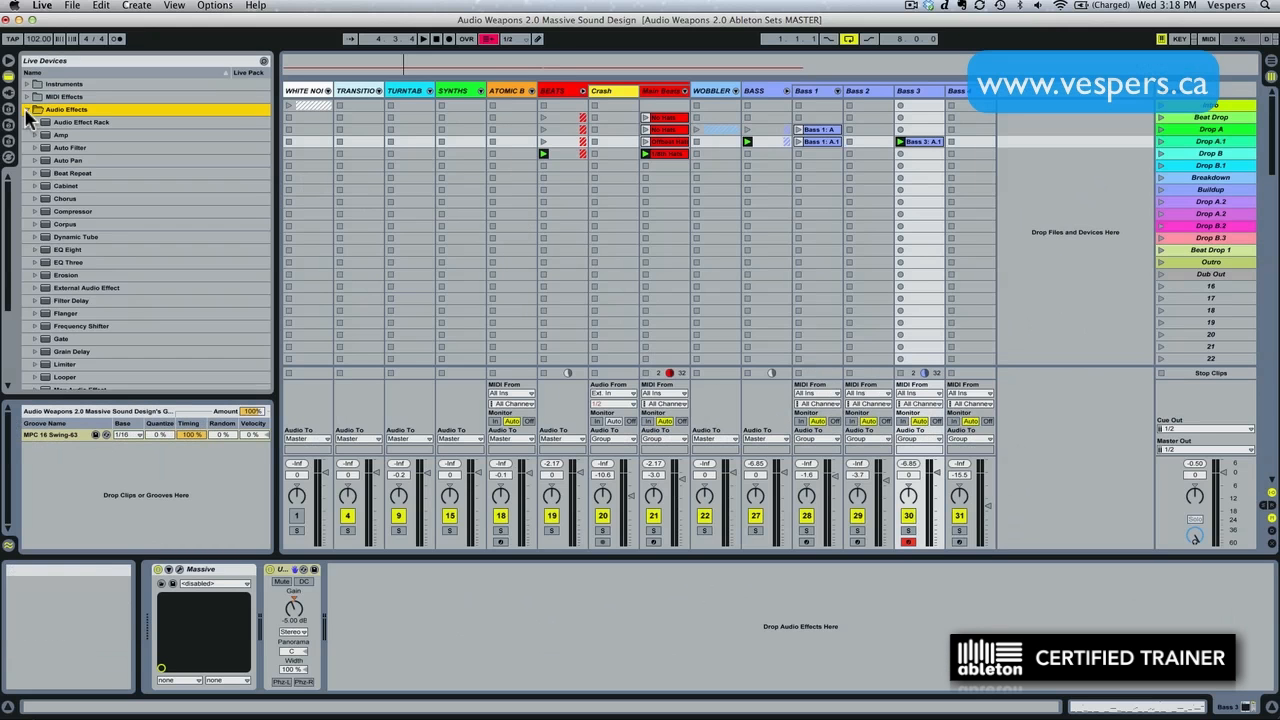
click(33, 122)
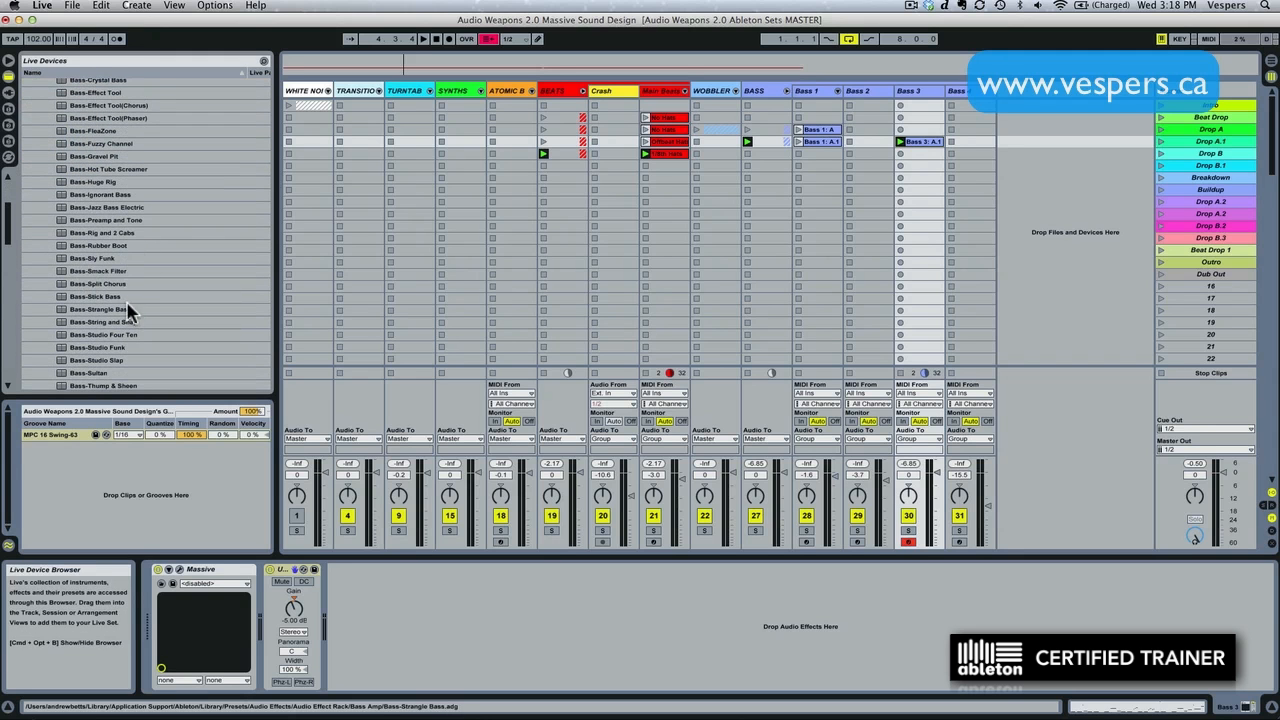
click(98, 283)
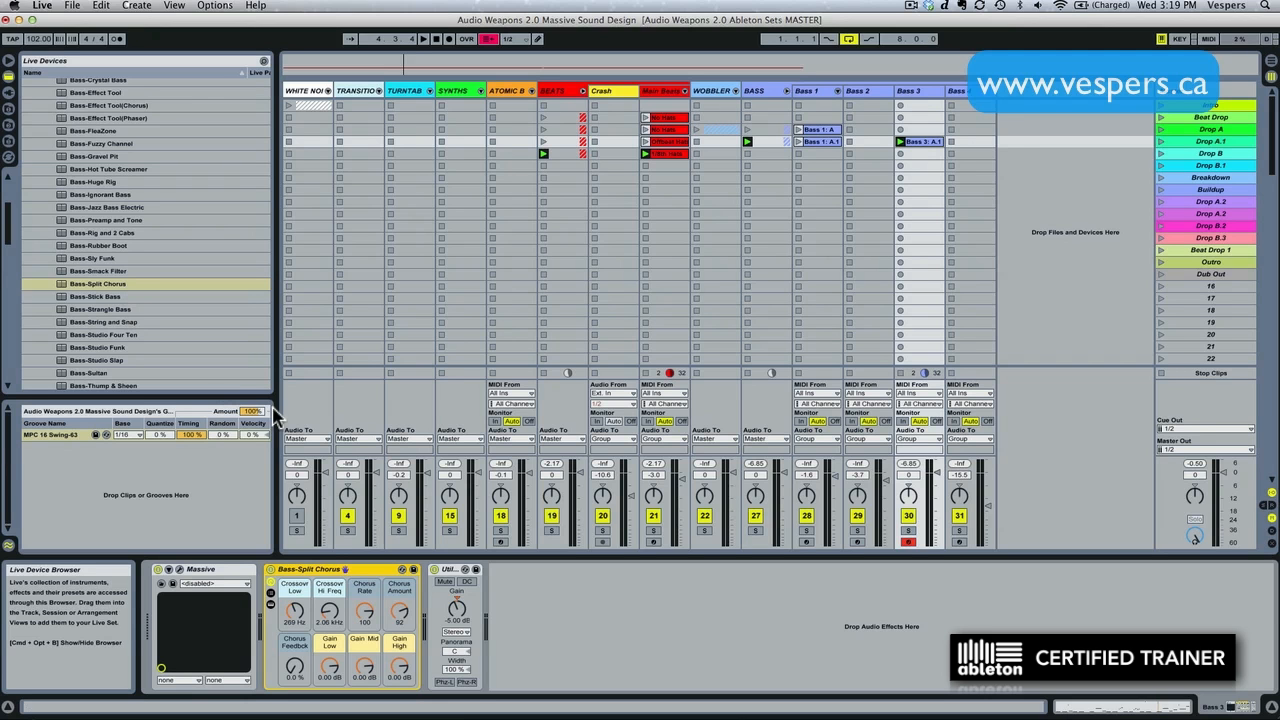
mouse_move(330, 596)
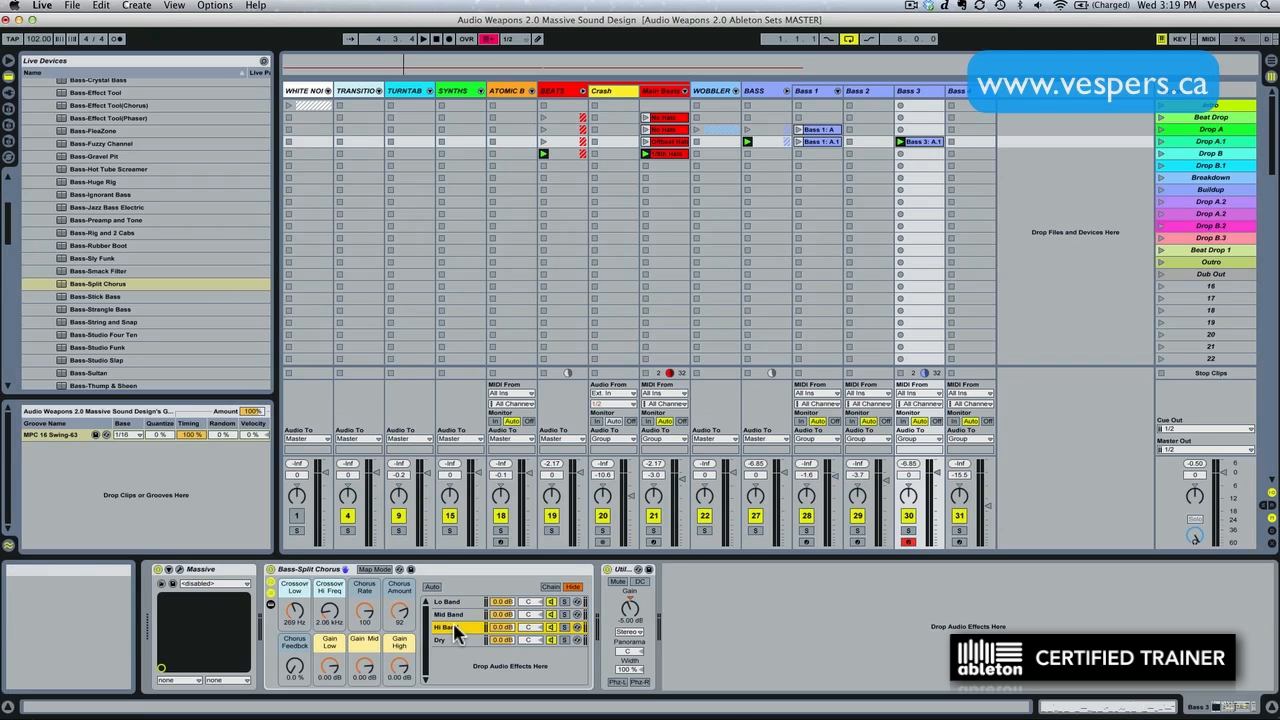
Show the rack's band chains to reveal the EQ Eight with a 129 Hz low crossover
click(451, 628)
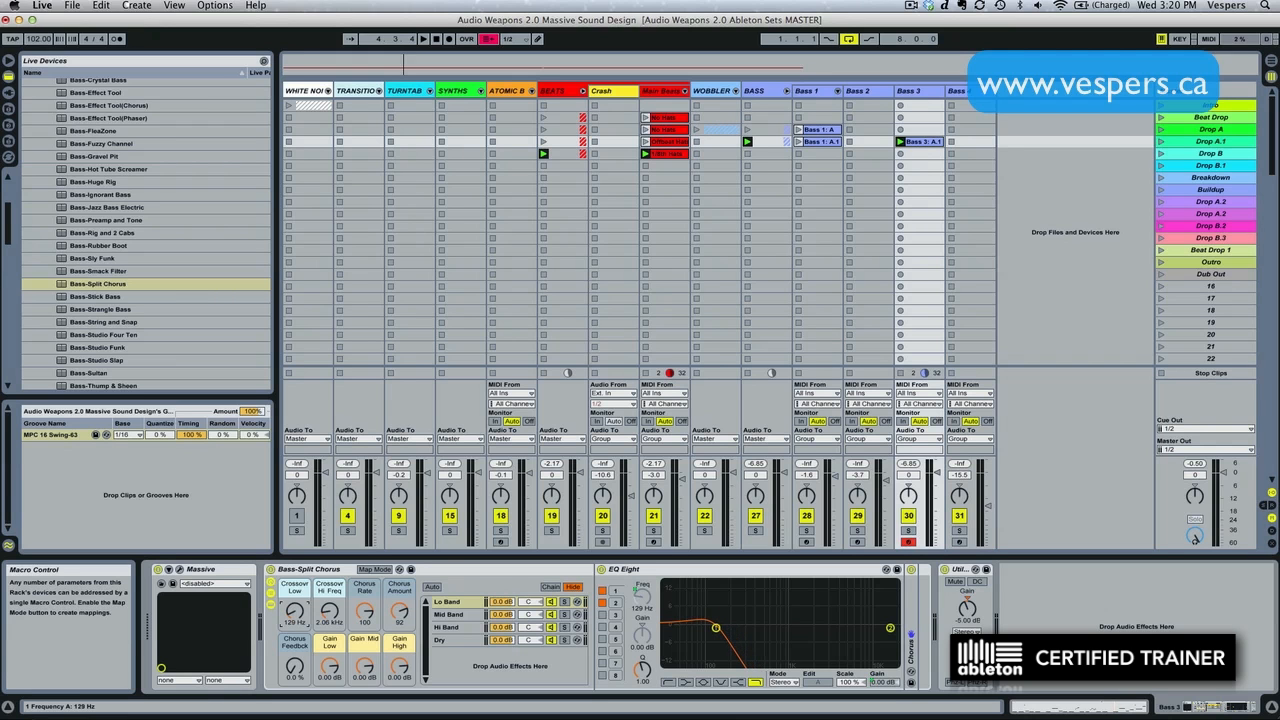
Set the Crossover Low macro to 100 Hz and Crossover Hi to 1.50 kHz
drag(717, 627, 709, 628)
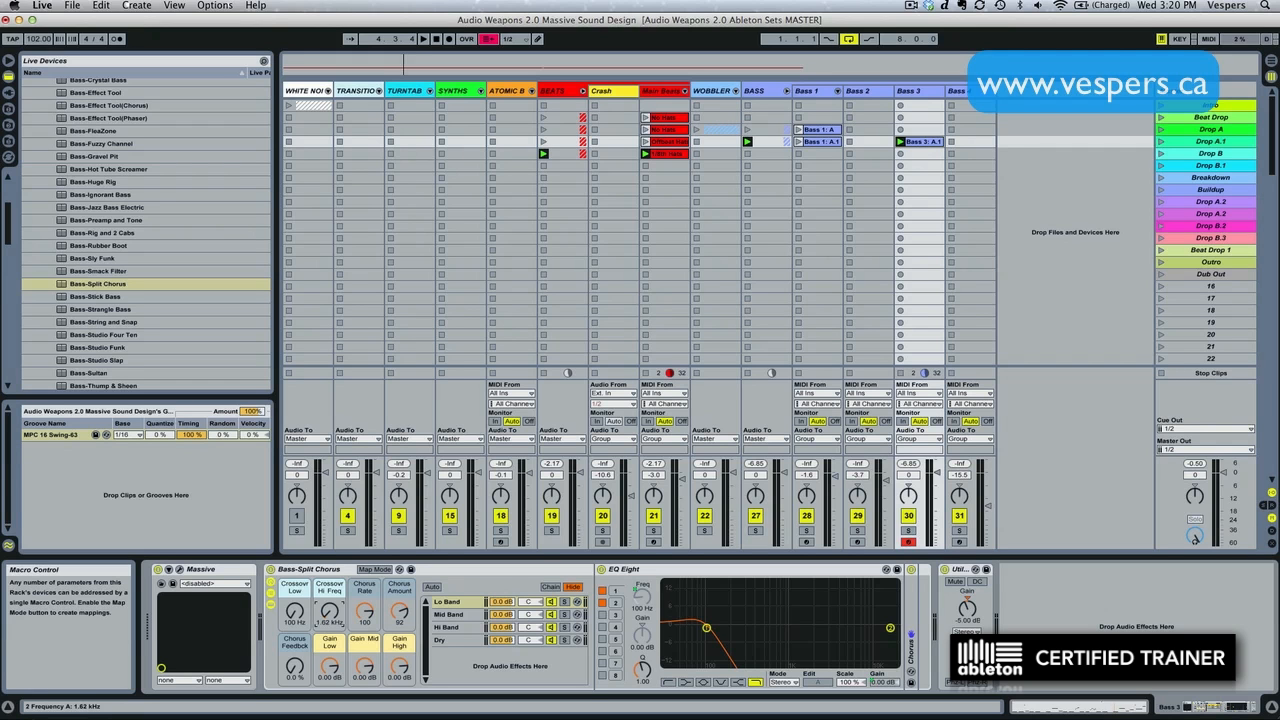
drag(329, 607, 329, 615)
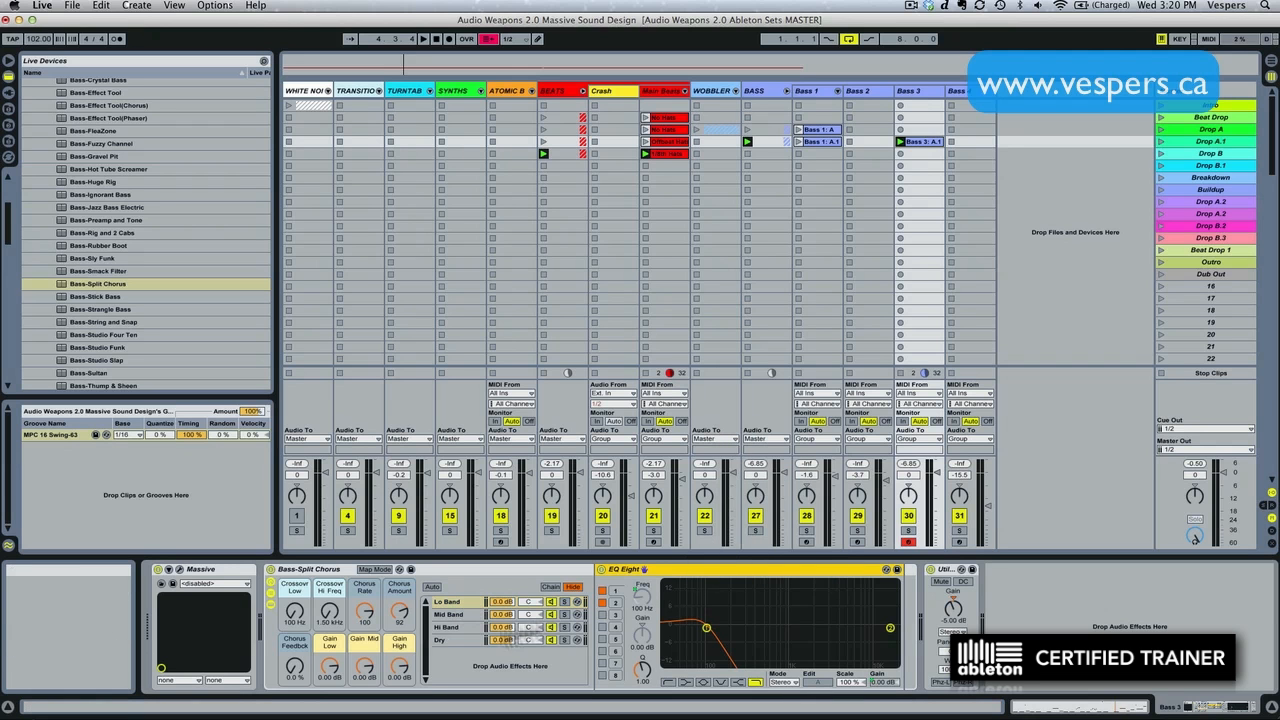
Turn on Hi-Quality mode from the EQ Eight's title-bar context menu
right_click(623, 581)
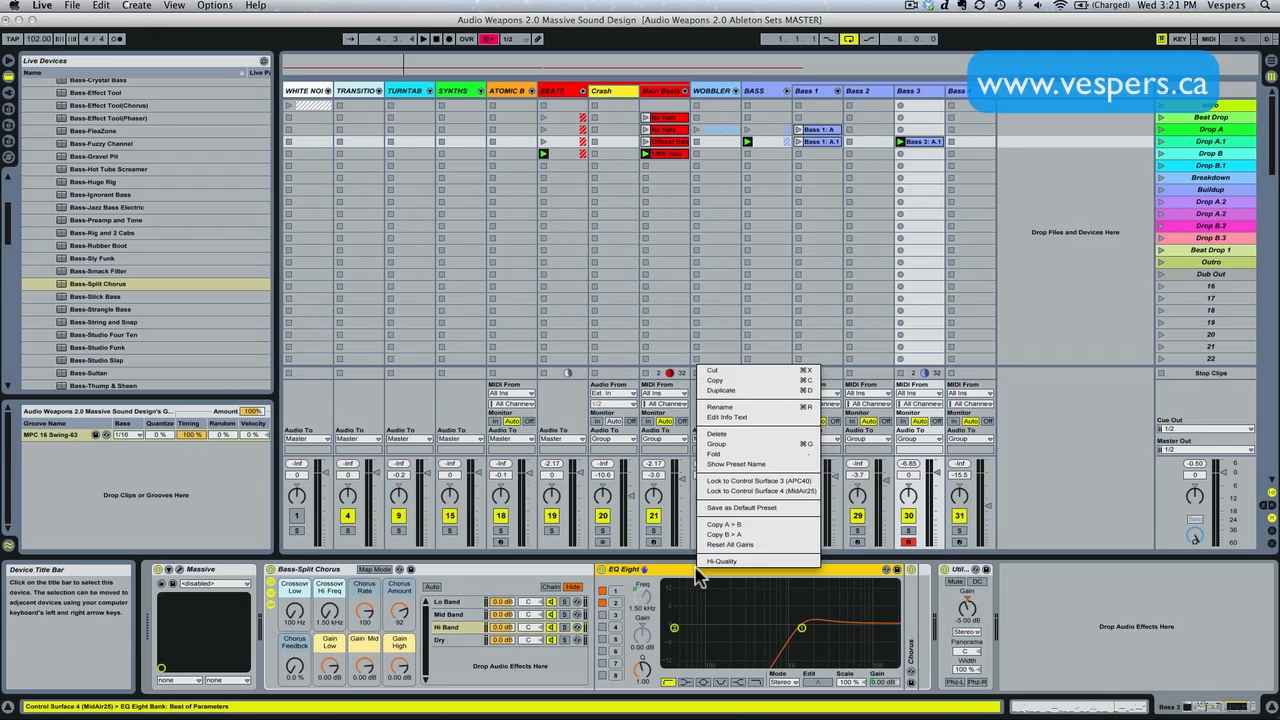
click(700, 575)
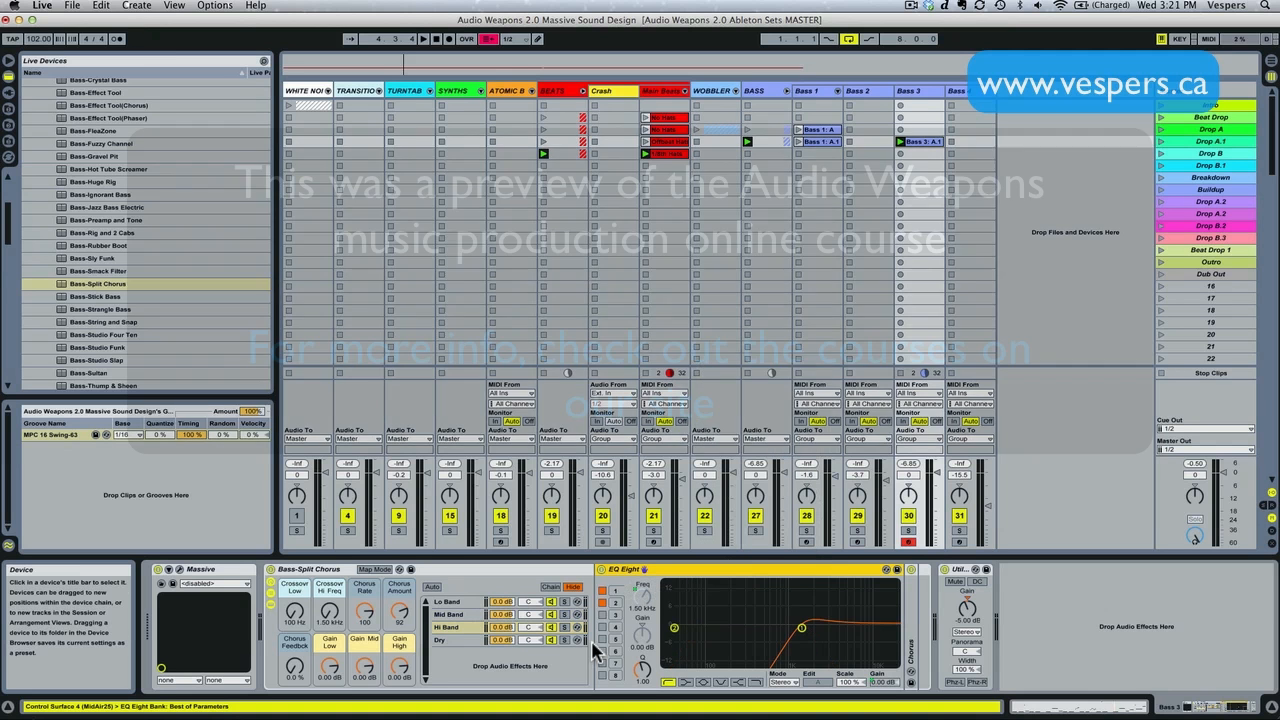